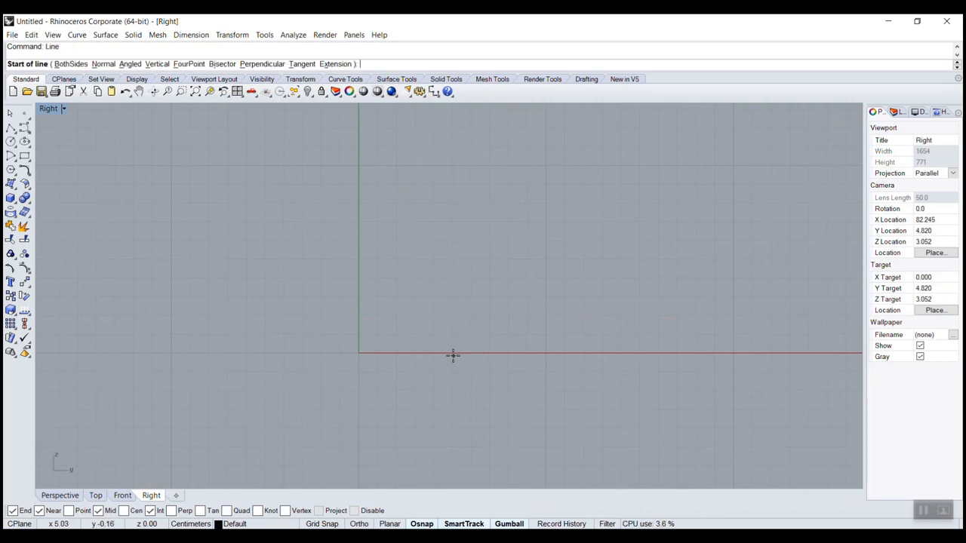
Step: Start the chair's side-profile line at the origin in the Right view
left_click(359, 352)
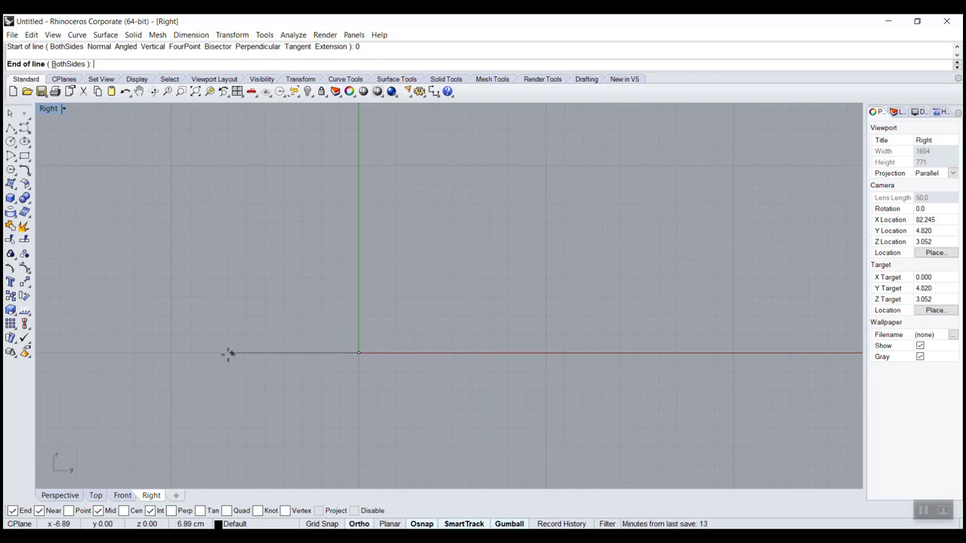
mouse_move(210, 356)
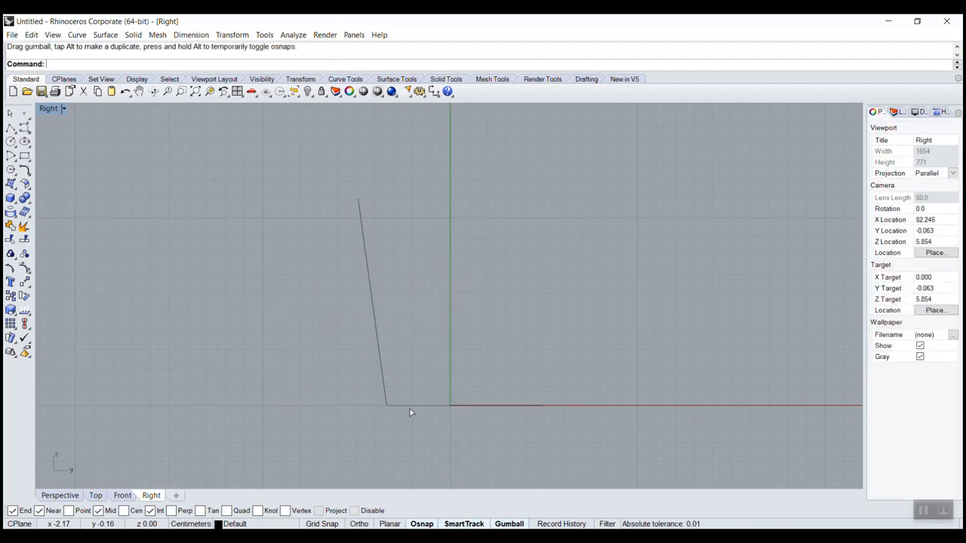
Step: Select the side profile and fillet its sharp corner into a rounded bend
left_click(381, 402)
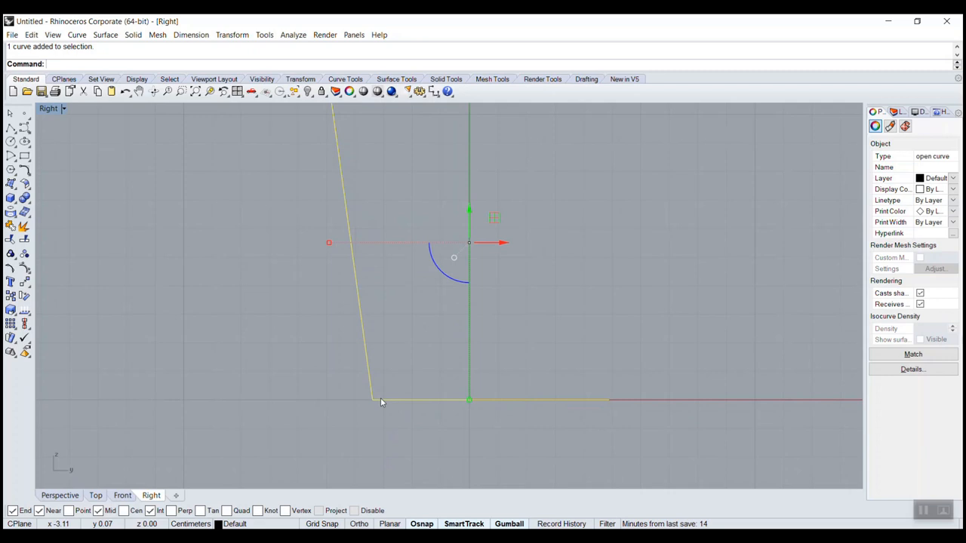
type("FilletEdge")
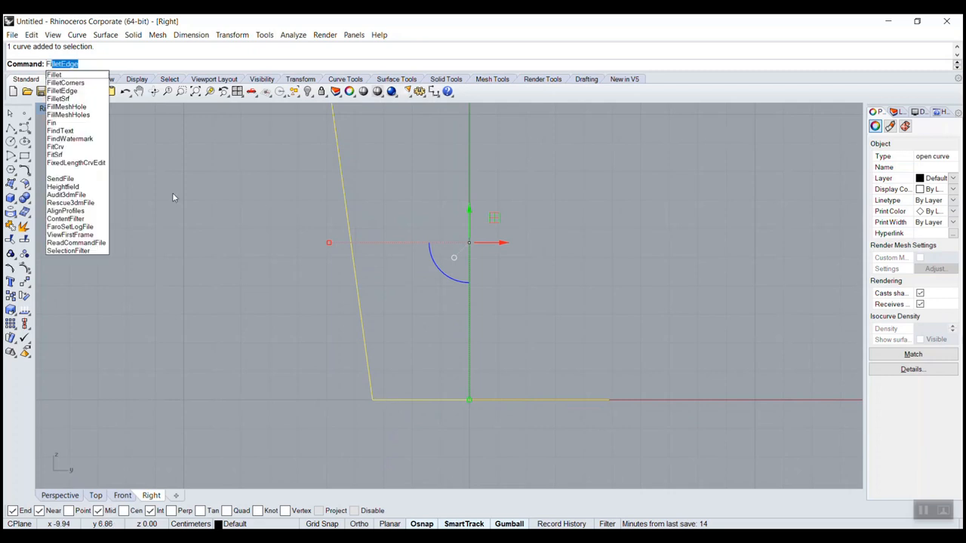
left_click(54, 74)
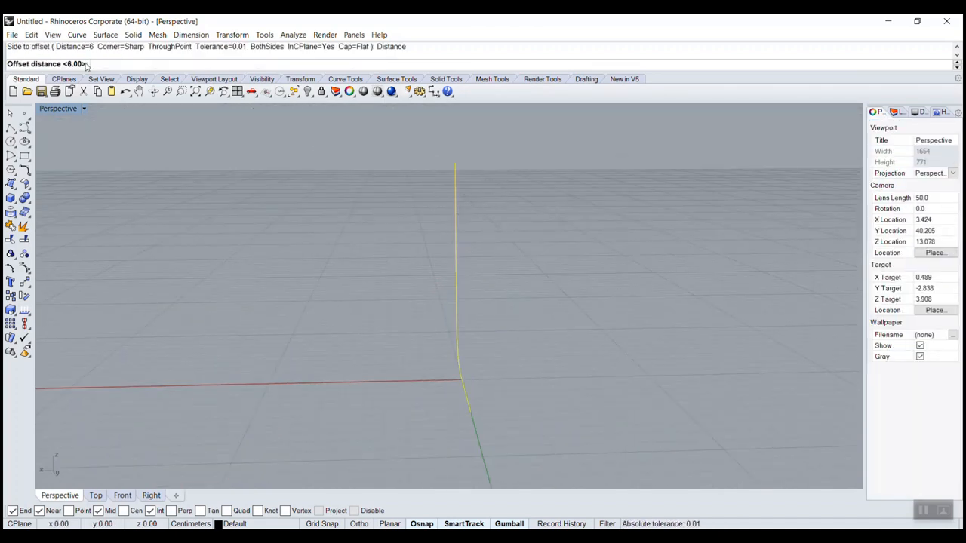
Step: Offset the rounded profile to both sides at distance 5 with uncapped ends
type("5.5")
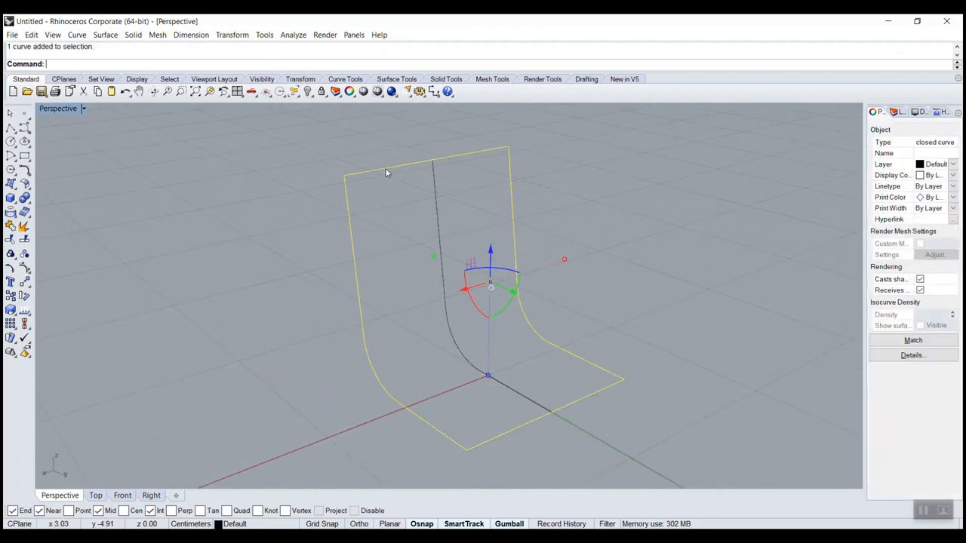
key("Delete")
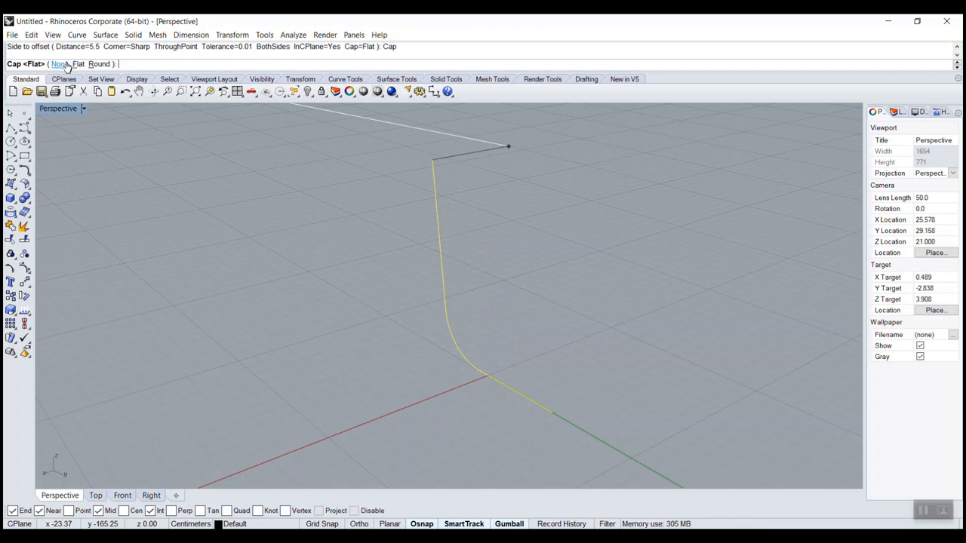
left_click(58, 59)
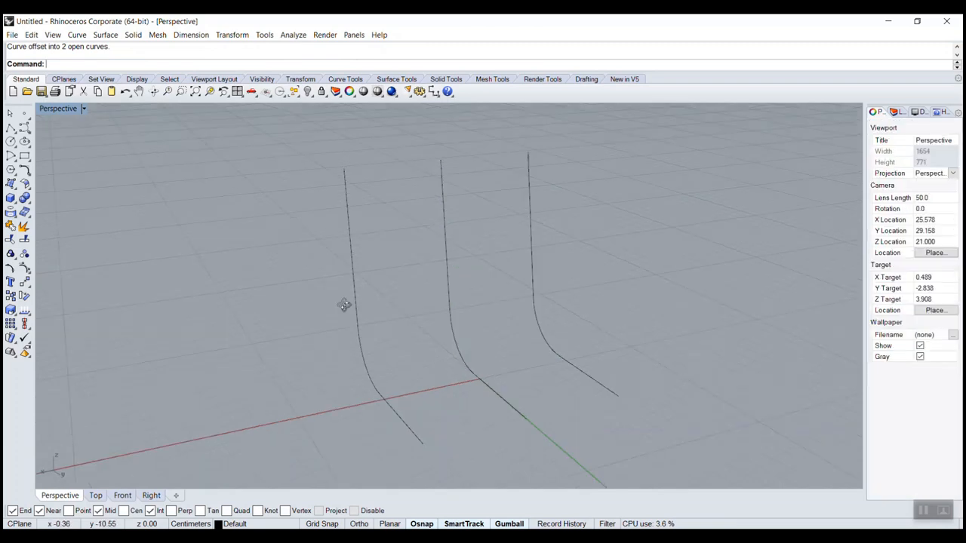
left_click_drag(344, 305, 323, 298)
type("Offset")
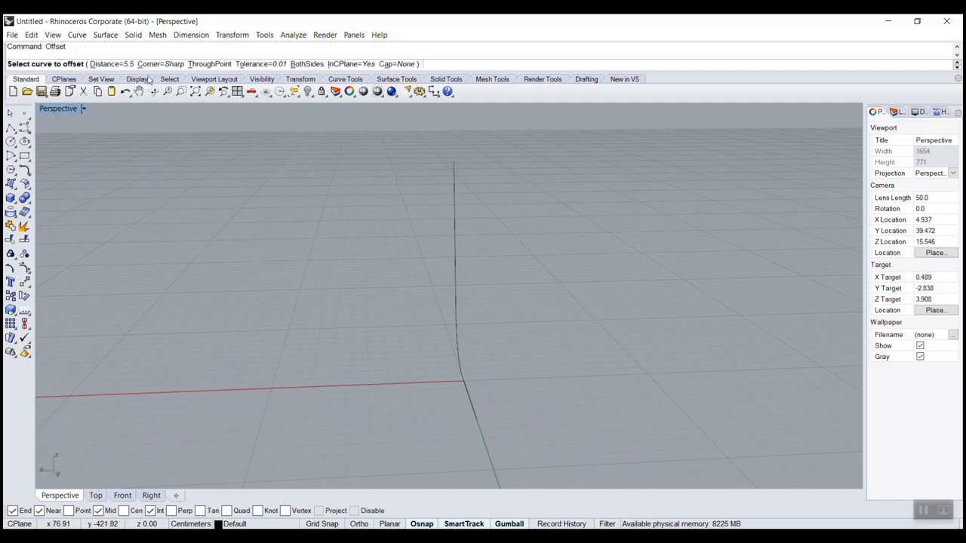
type("5.50>: 5")
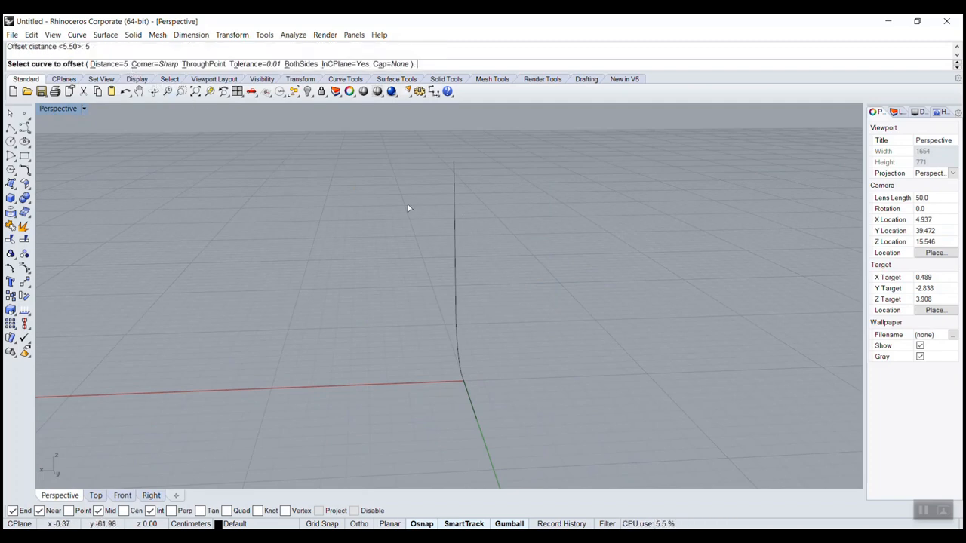
mouse_move(407, 156)
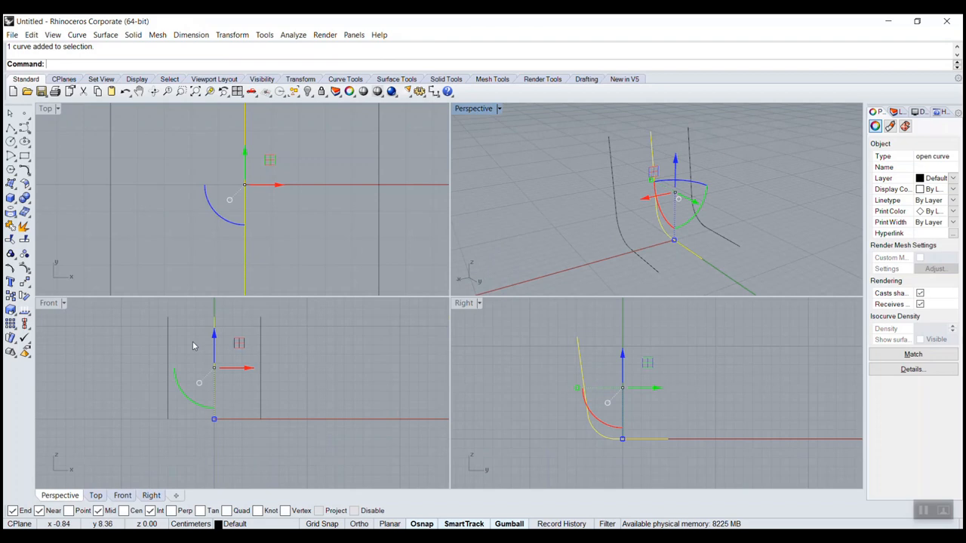
Step: Maximize the Perspective view after reshaping the middle profile curve
double_click(463, 303)
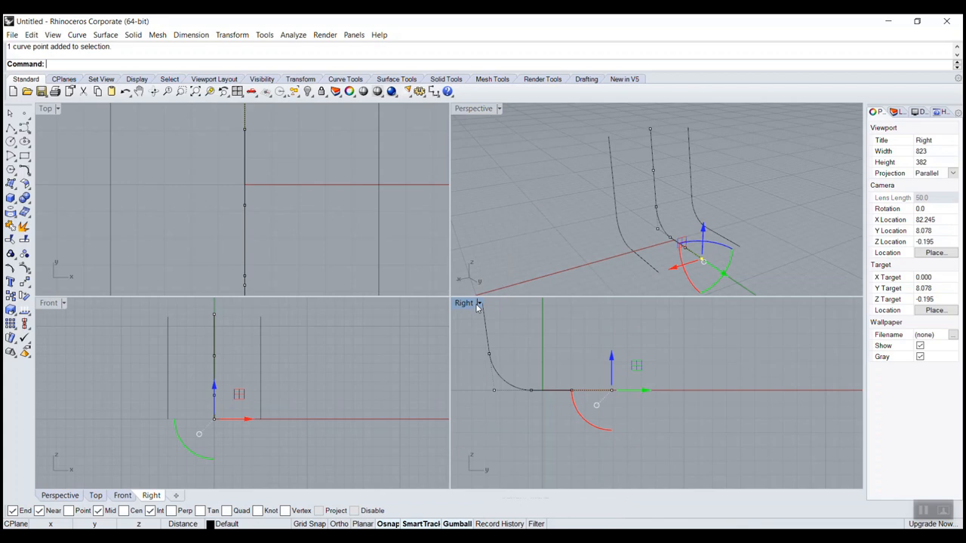
double_click(464, 303)
type("Loft")
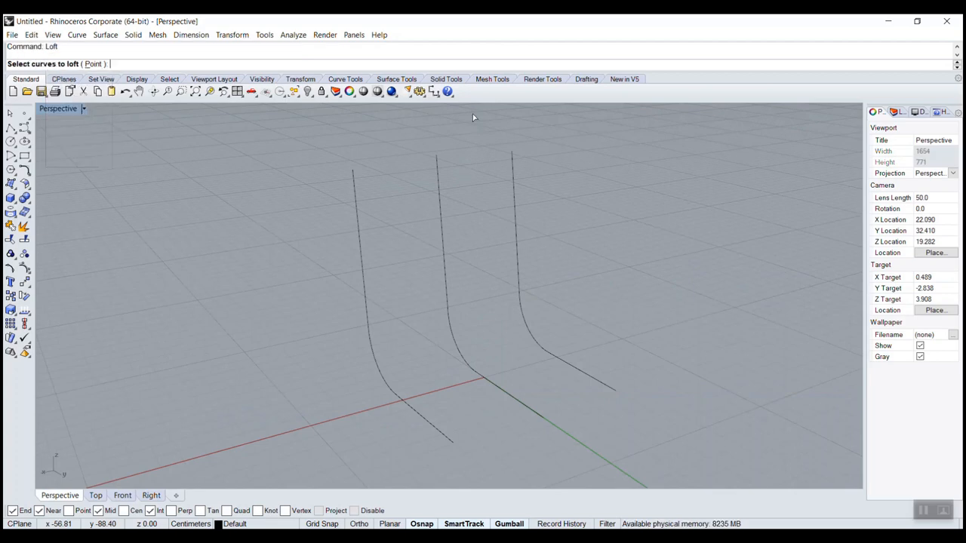
Step: Loft the three profile curves into the curved seat-and-back surface
left_click(377, 217)
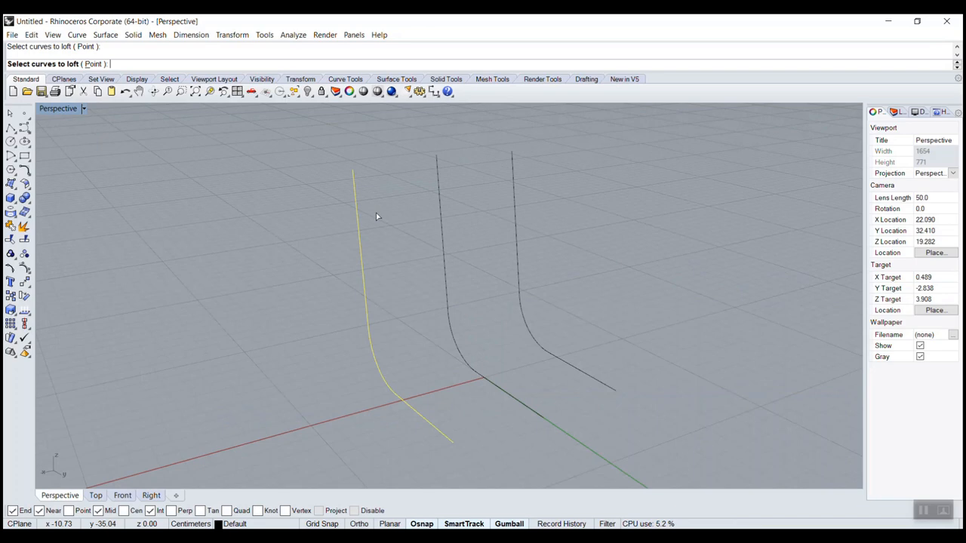
left_click(453, 294)
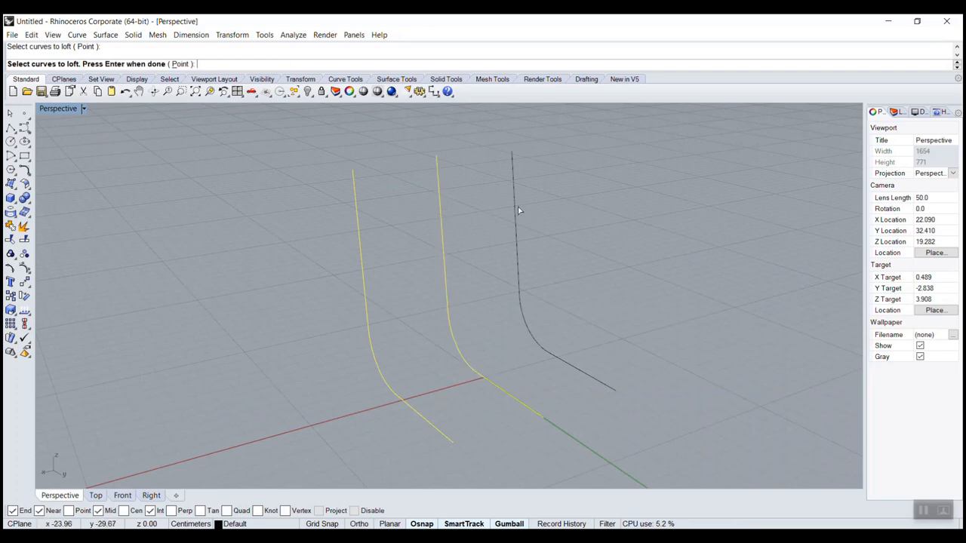
key("Enter")
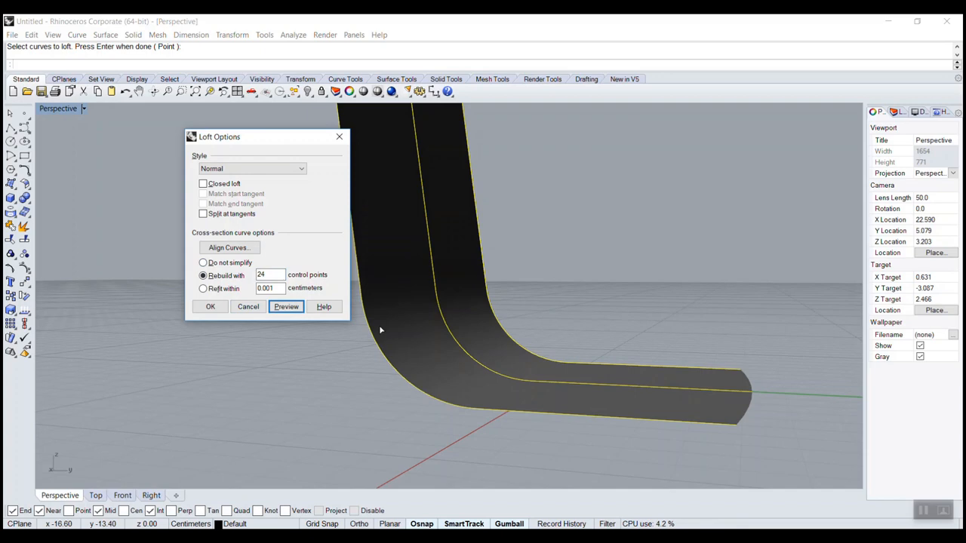
left_click(209, 307)
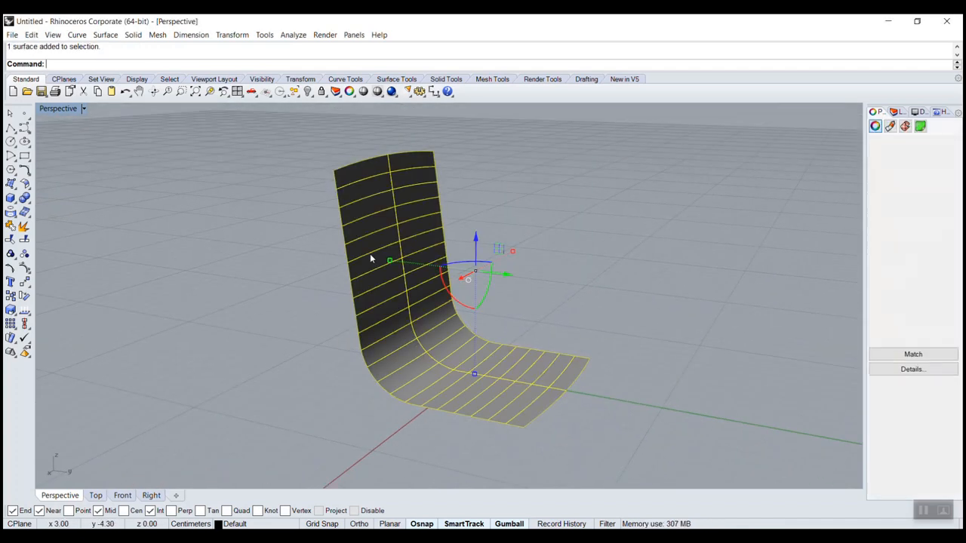
Step: Offset the seat surface by a distance of 0.5
type("Offset")
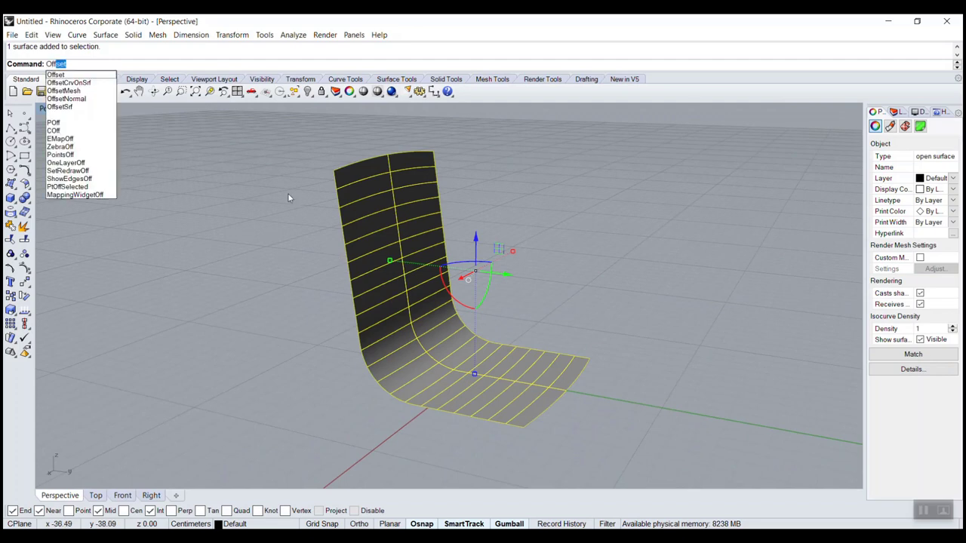
left_click(54, 102)
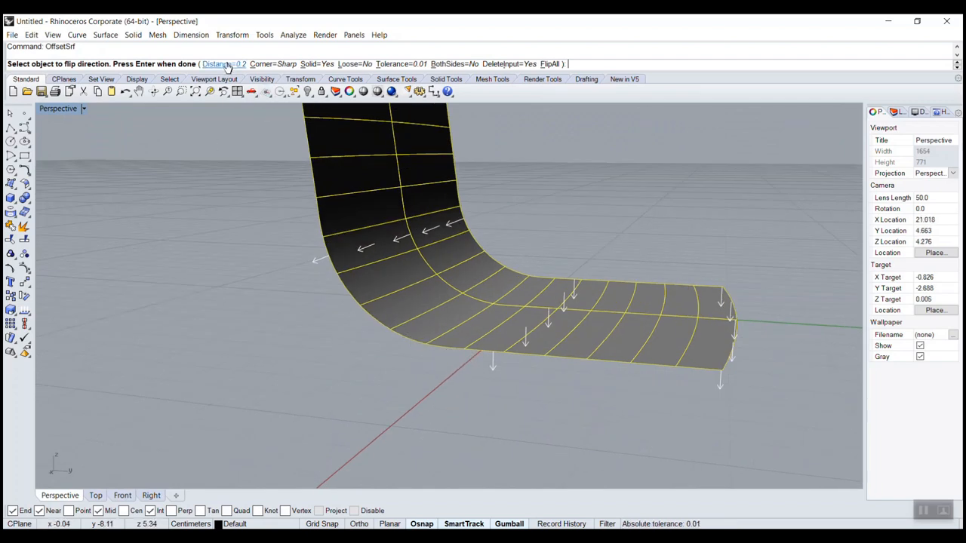
type("0.5")
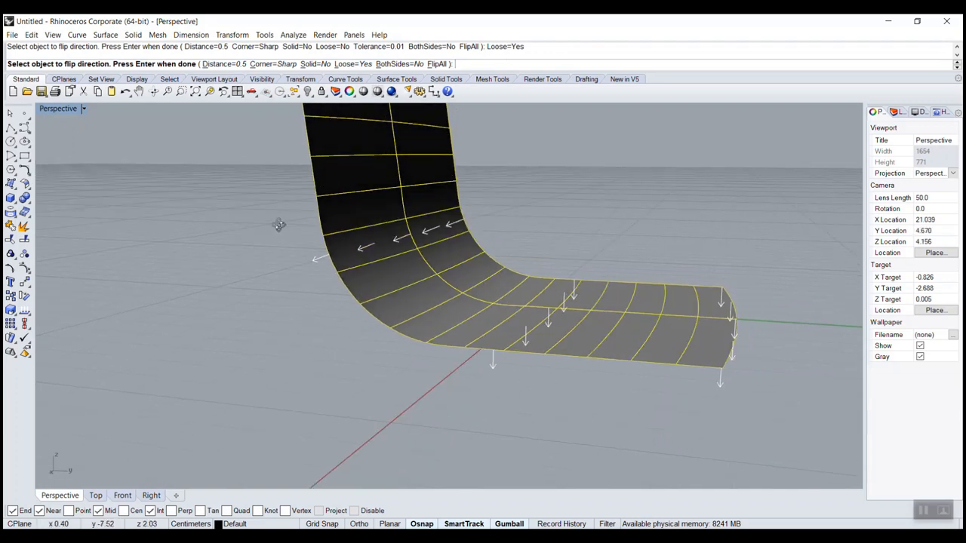
mouse_move(255, 219)
type("Pl")
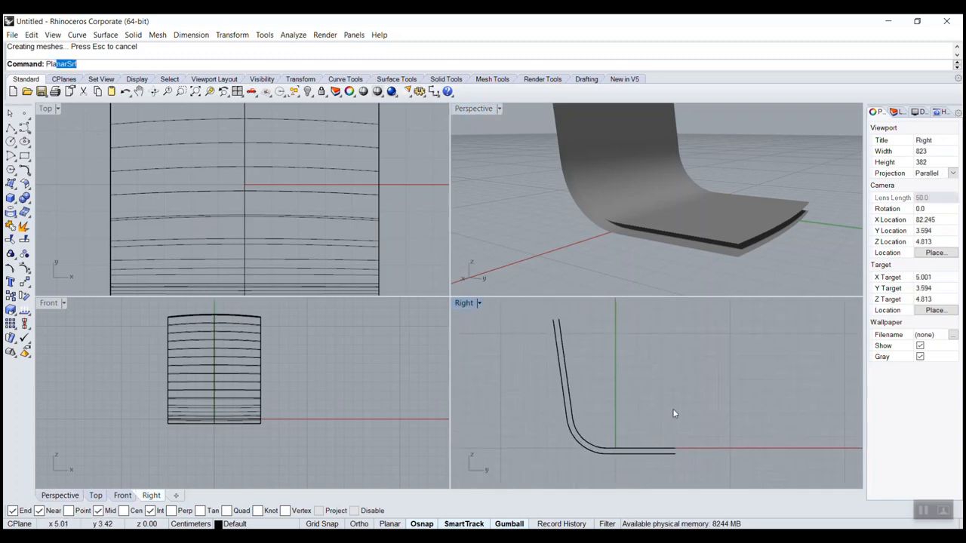
Step: Draw two slanted cutting lines along the seat sides in the Front view
left_click(68, 63)
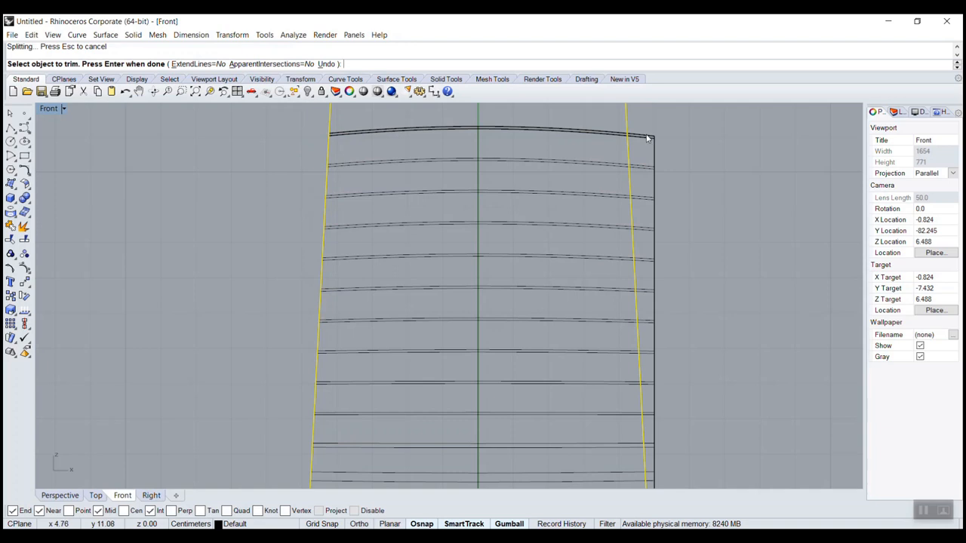
Step: Trim the shell beyond the cutting line and draw a line bridging the seat layers
left_click(645, 137)
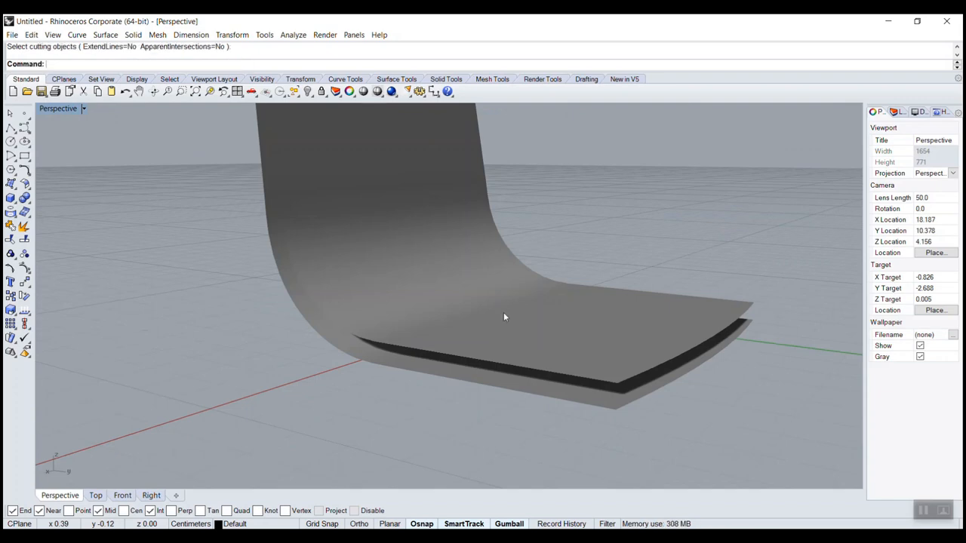
type("Line")
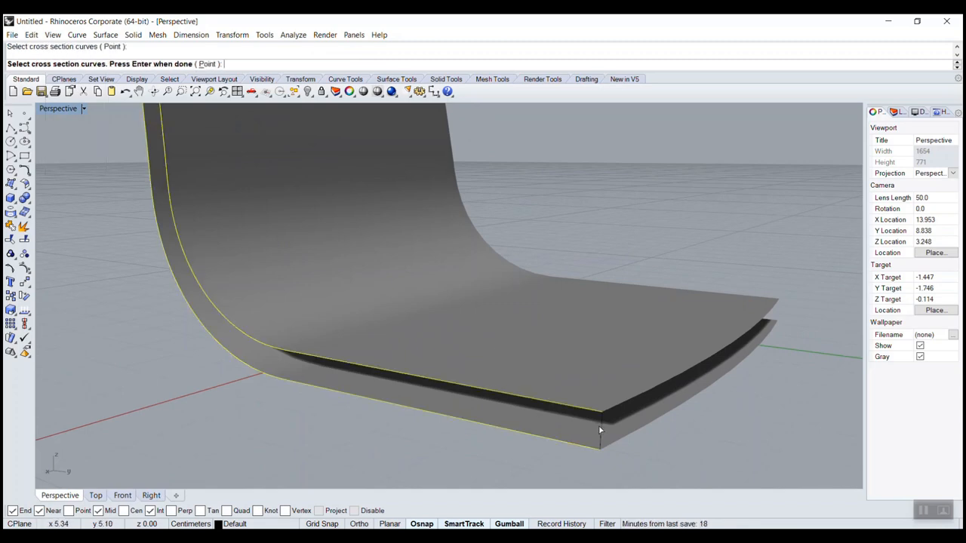
Step: Preview a one-rail sweep along the shell's side edge, then cancel it
key("Enter")
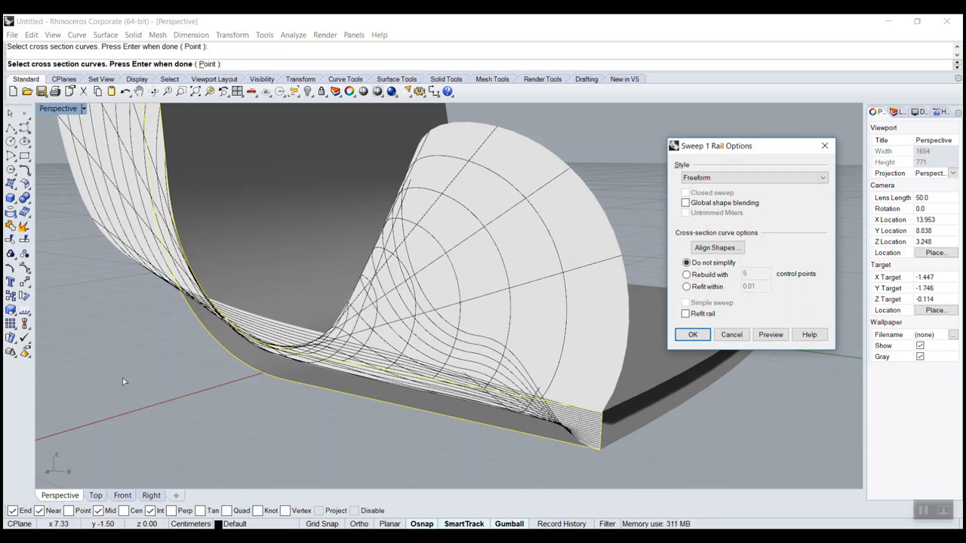
left_click(691, 335)
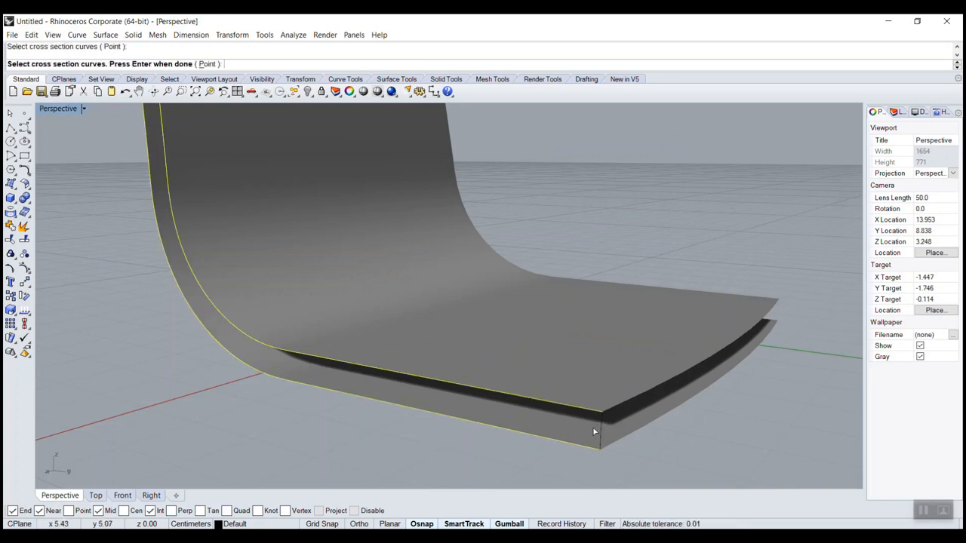
key("Enter")
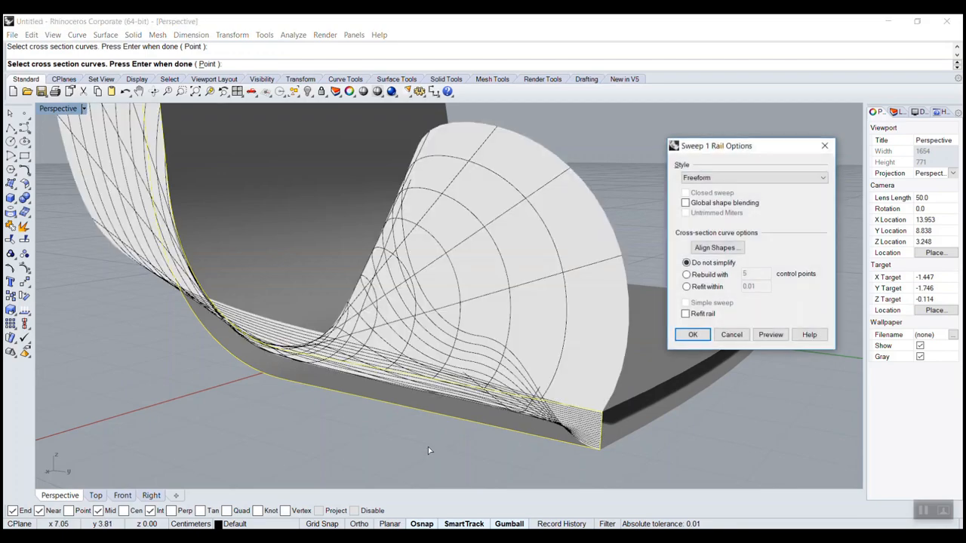
left_click_drag(430, 451, 526, 451)
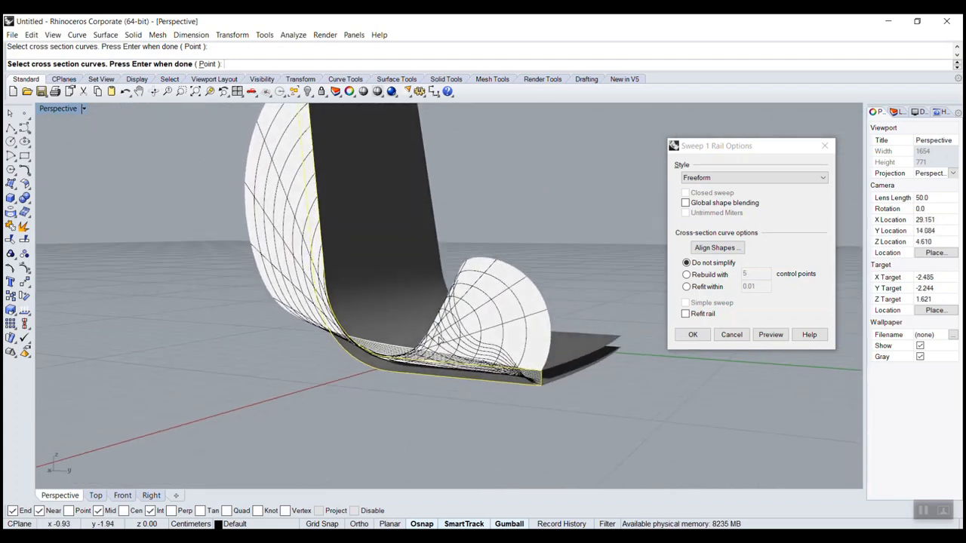
left_click(692, 334)
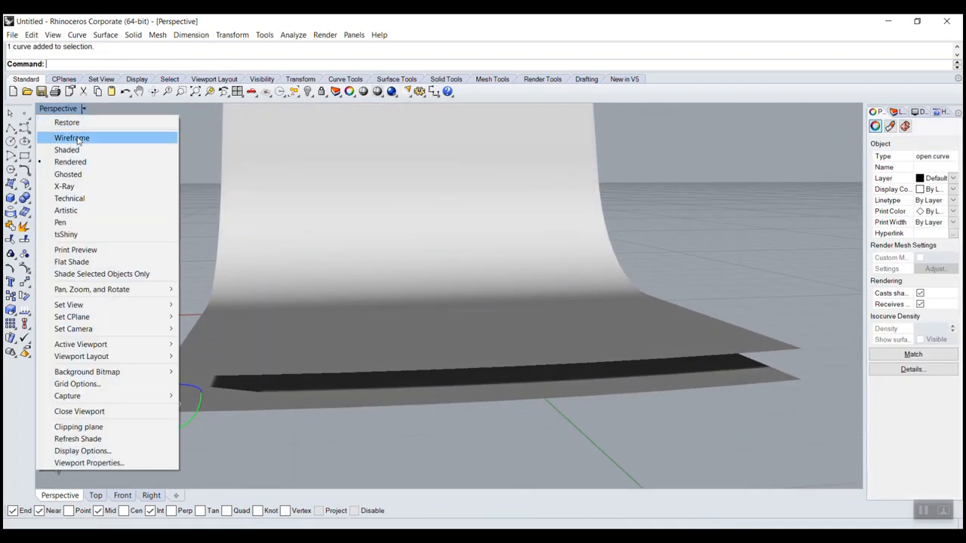
Step: Sweep a two-rail strip with an added section to close one shell side
left_click(67, 149)
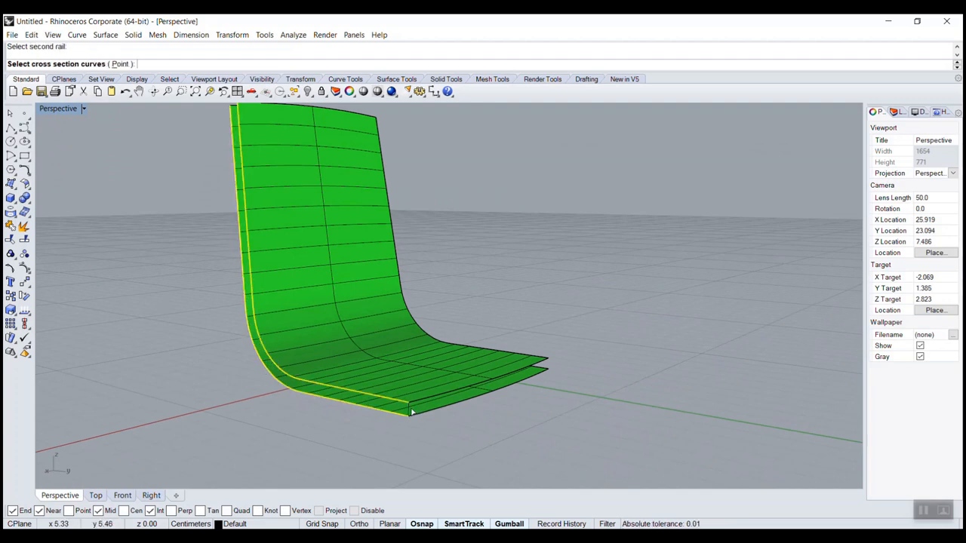
key("Enter")
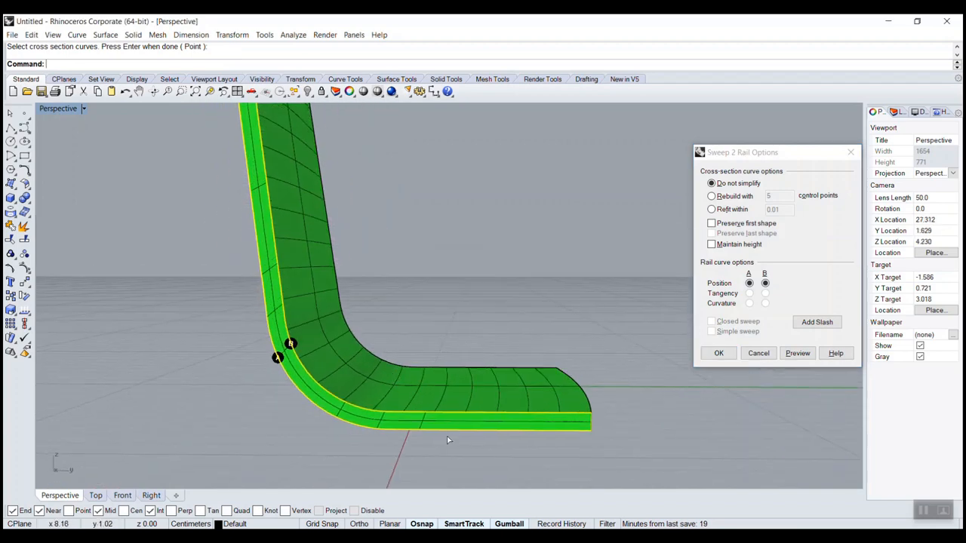
mouse_move(824, 330)
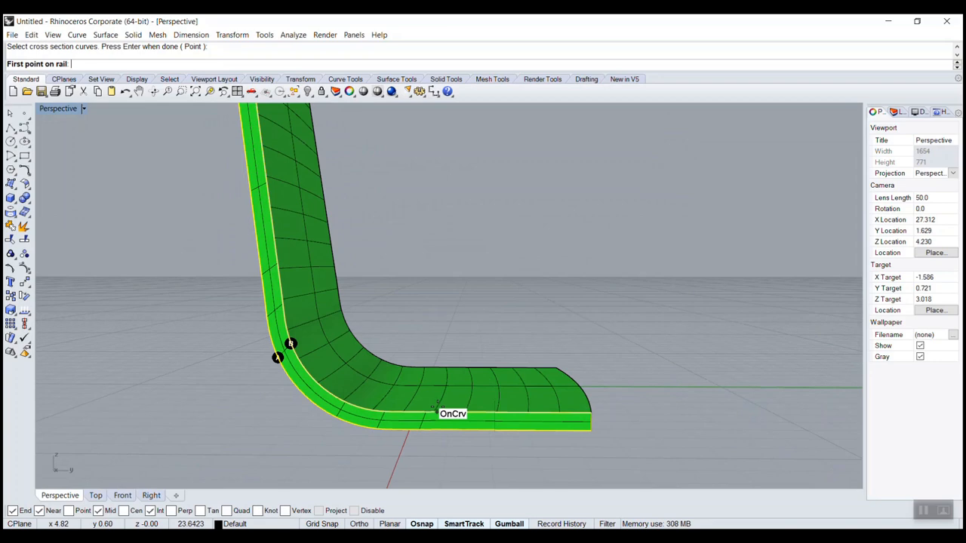
left_click(434, 427)
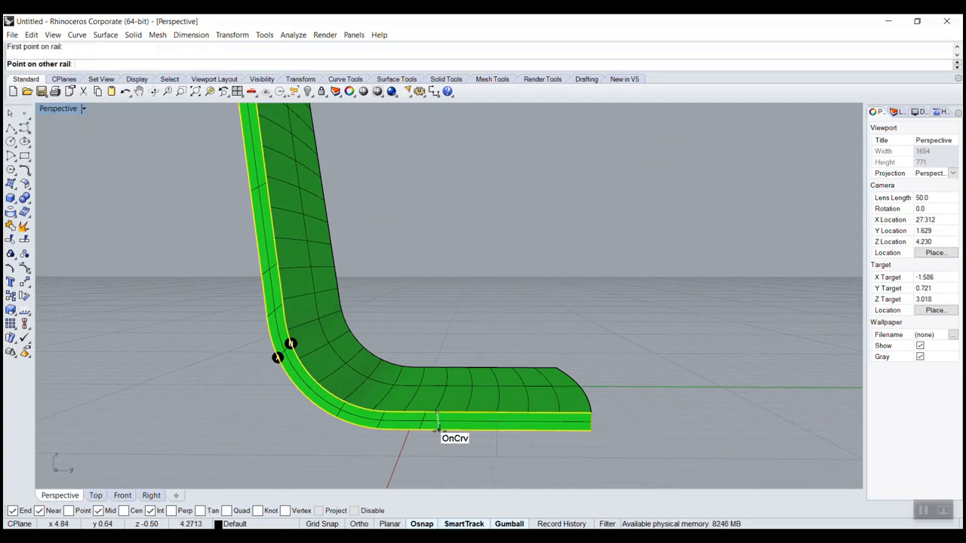
left_click(436, 426)
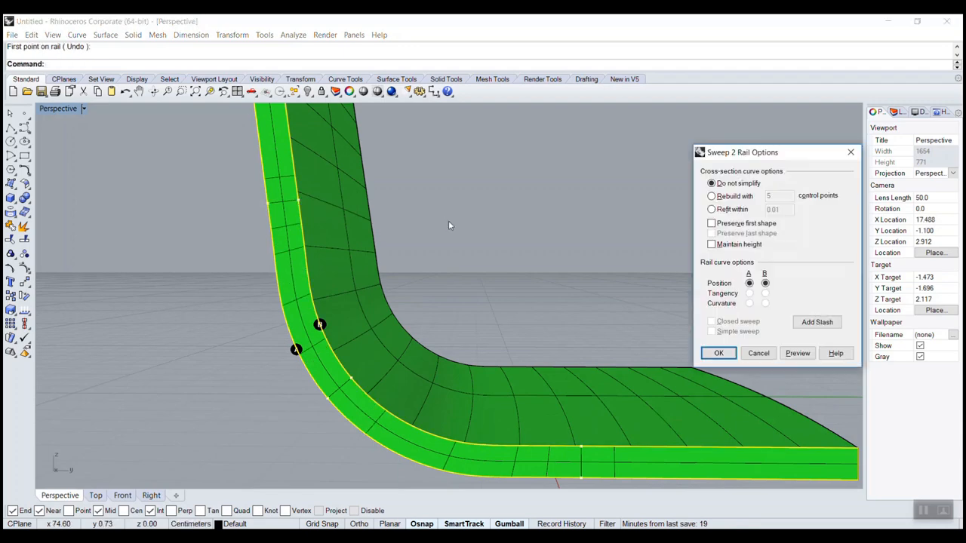
left_click(718, 352)
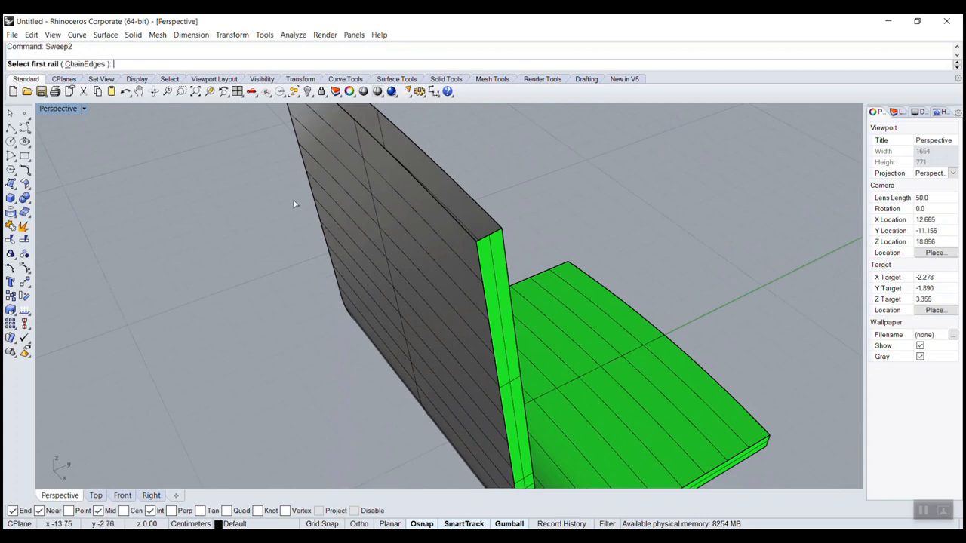
Step: Sweep a two-rail strip along the opposite long edge to seal that side
left_click(411, 147)
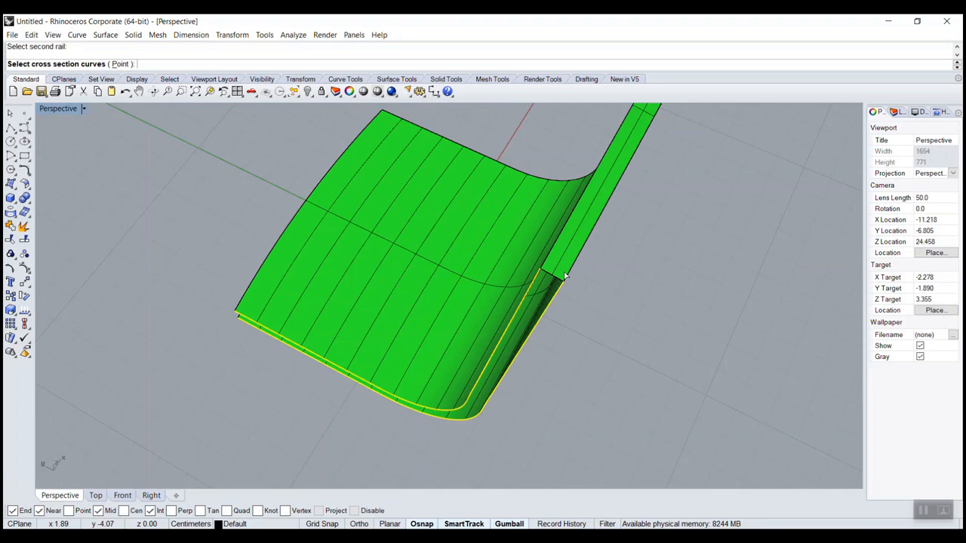
key("Enter")
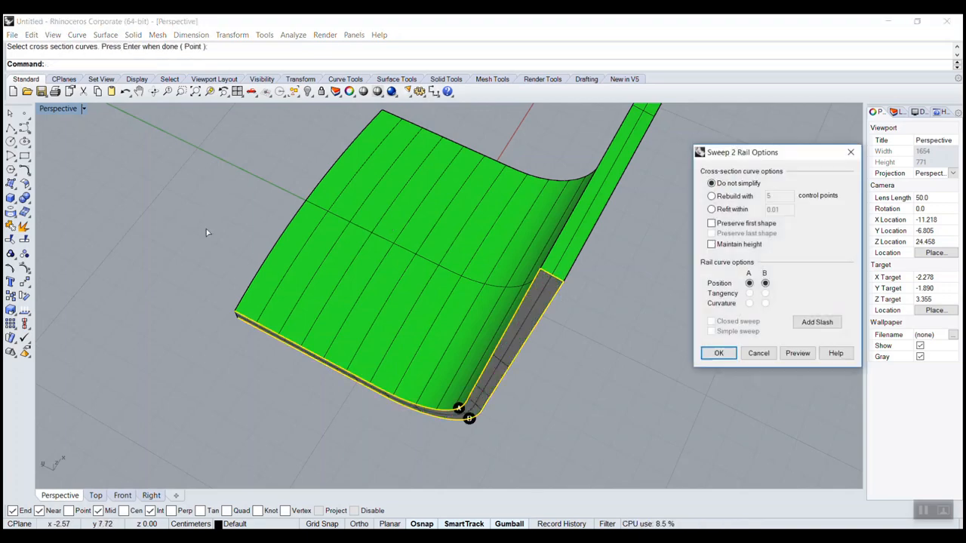
left_click(717, 353)
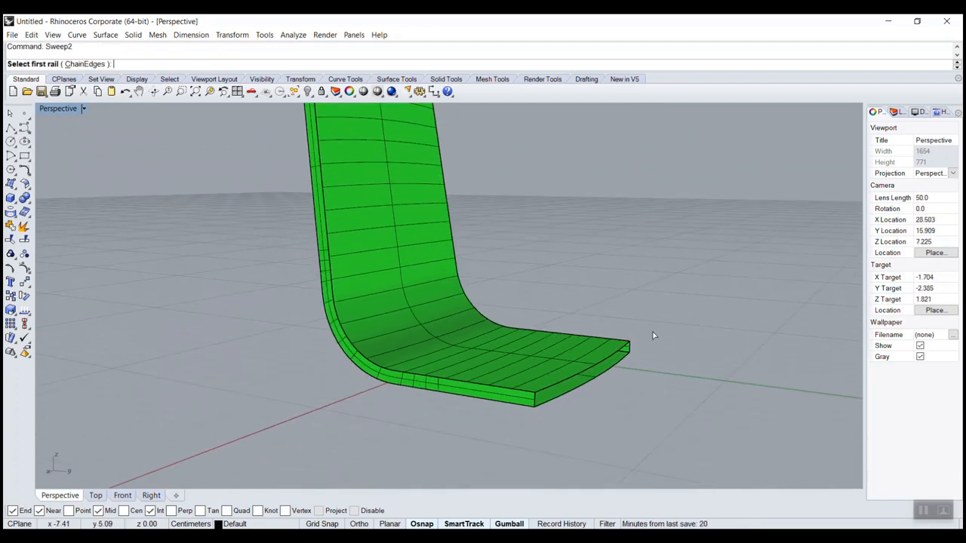
Step: Sweep a two-rail strip across the front gap between the shell layers
left_click(618, 366)
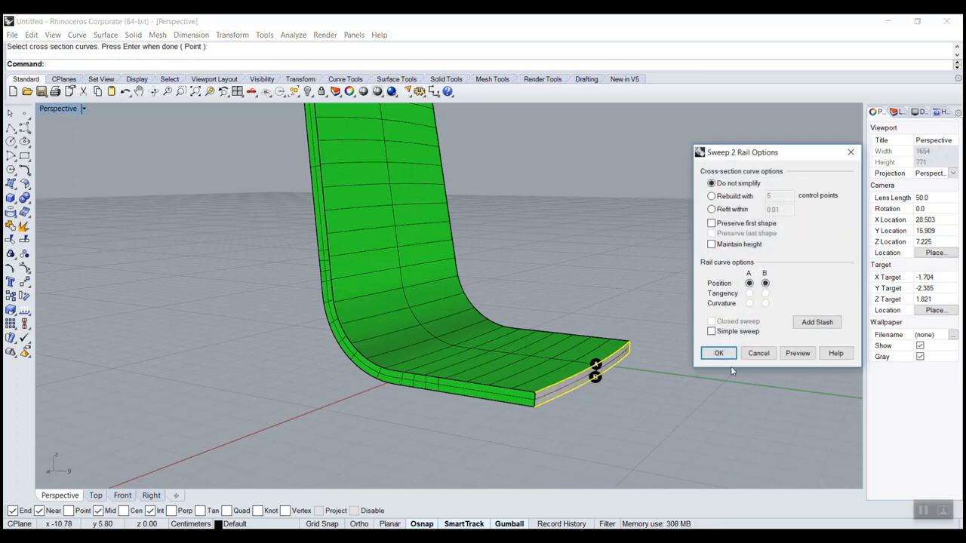
left_click(718, 352)
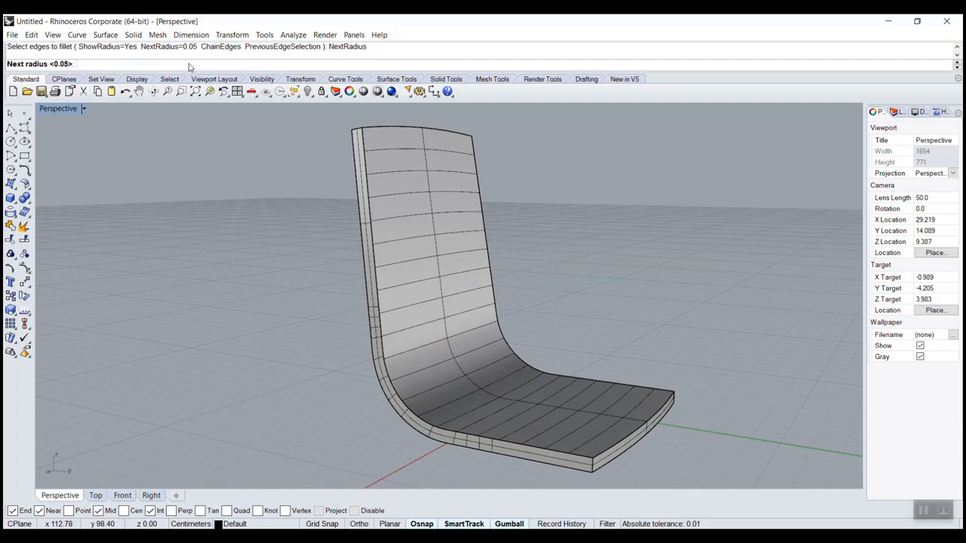
Step: Fillet the shell edges with radius 0.1 and set the Perspective view to Rendered
type("0.1")
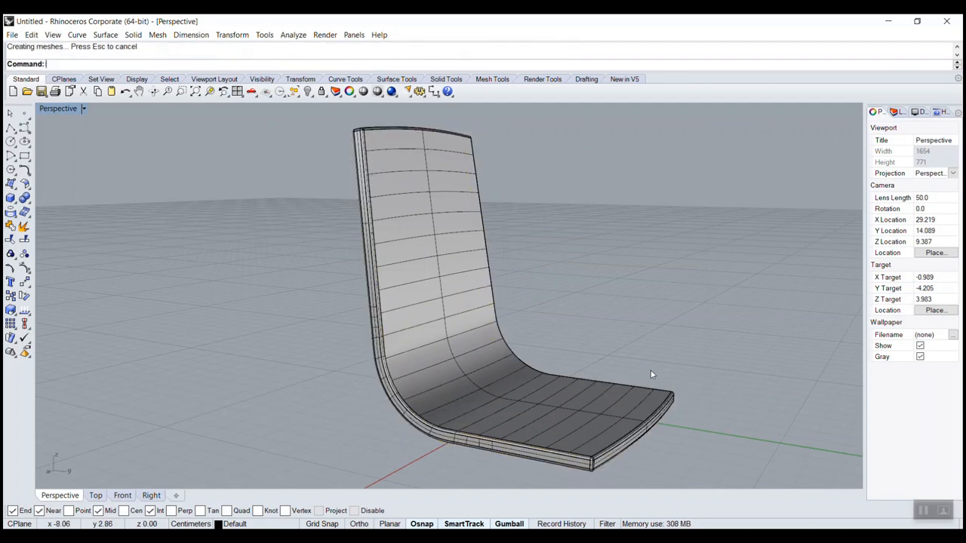
left_click(87, 109)
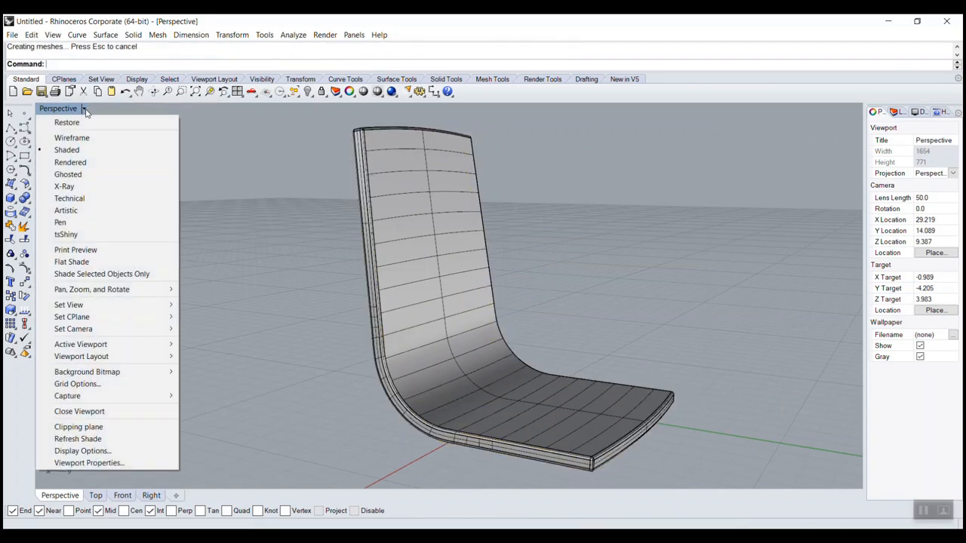
left_click(69, 161)
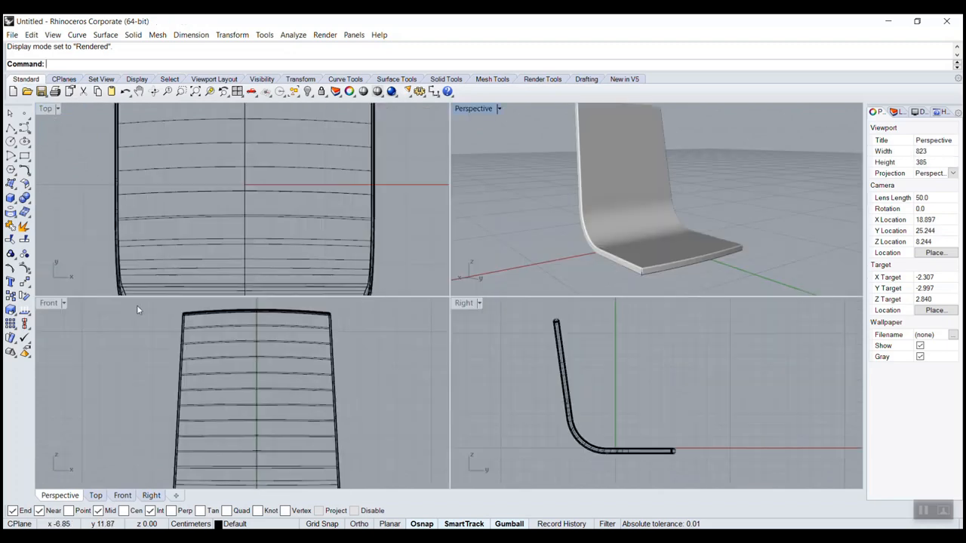
Step: Maximize the Right side view for drawing the legs
double_click(464, 303)
type("Mirror")
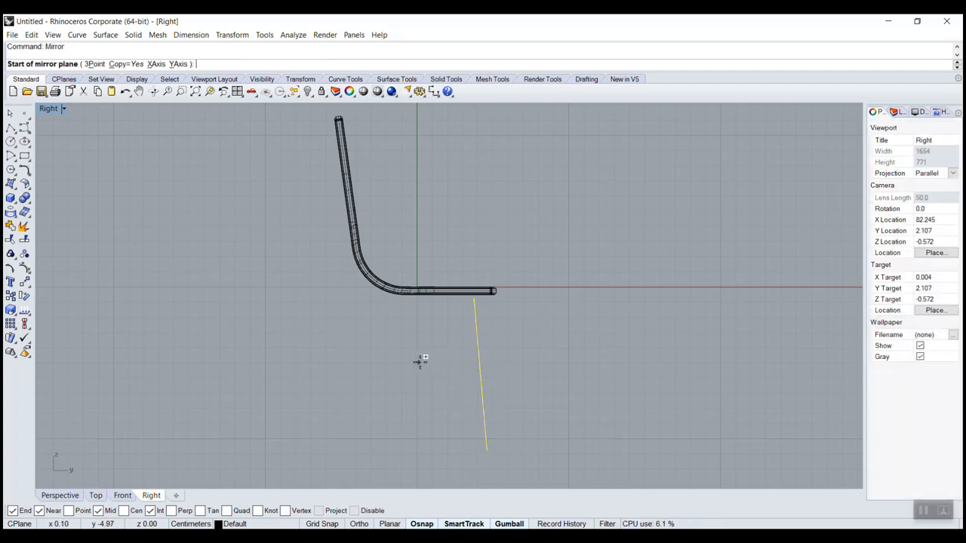
Step: Mirror the leg line to the seat's other end and draw an arched crossbar curve
left_click(488, 308)
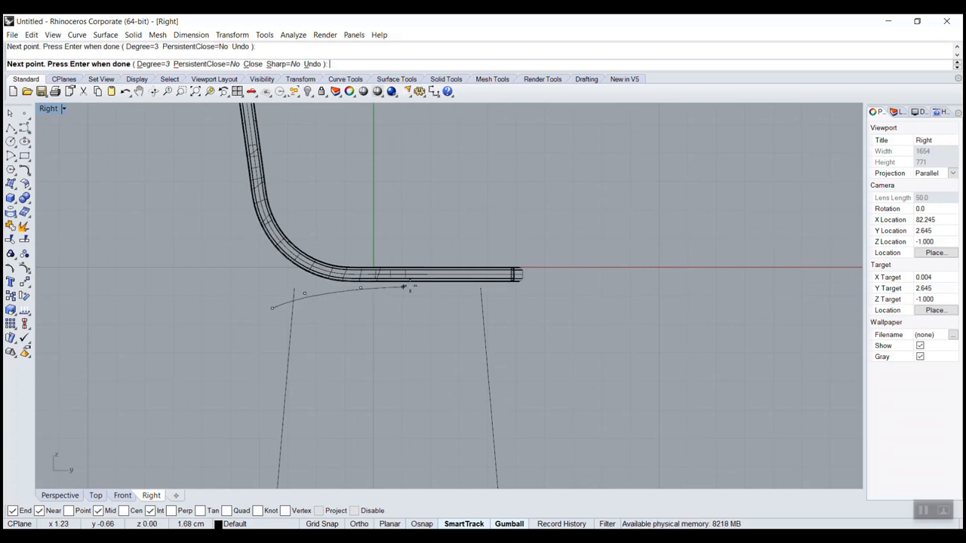
left_click(526, 315)
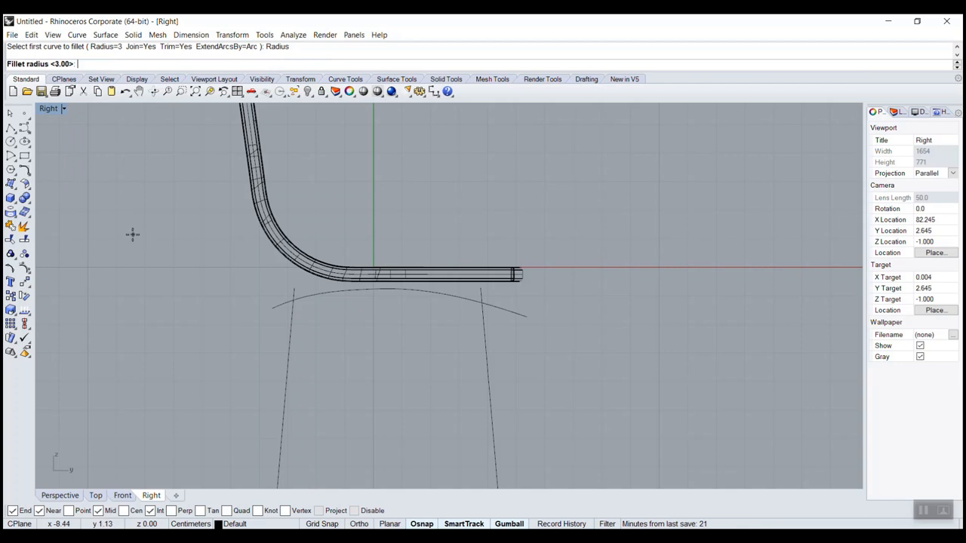
Step: Set the curve fillet radius to 2 for the leg-to-crossbar corners
type("2")
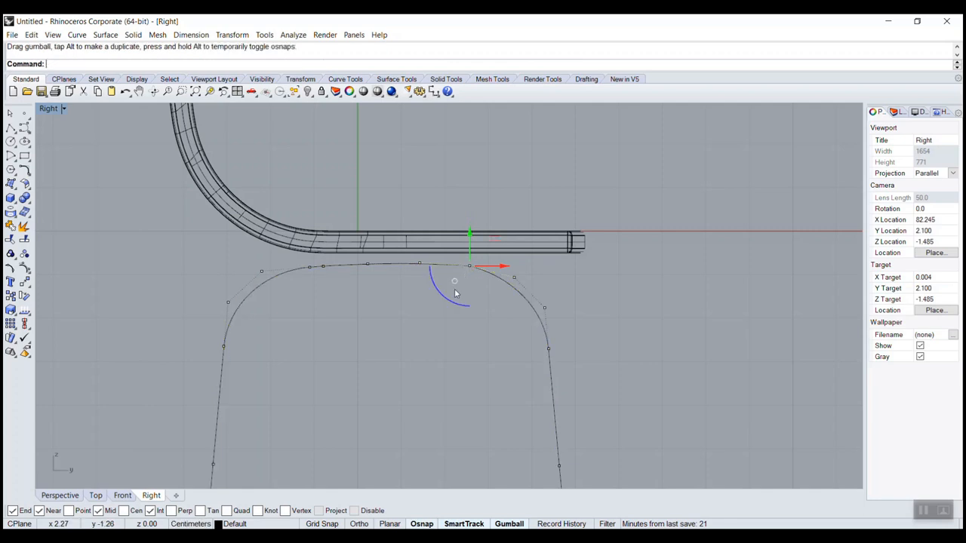
mouse_move(509, 274)
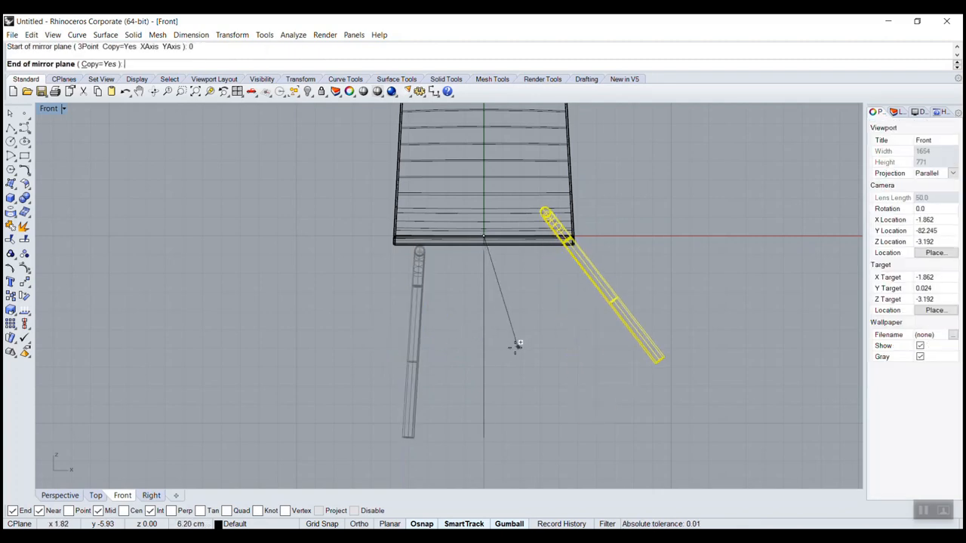
Step: Complete the mirrored leg frame and maximize the Perspective view to inspect the chair
key("Enter")
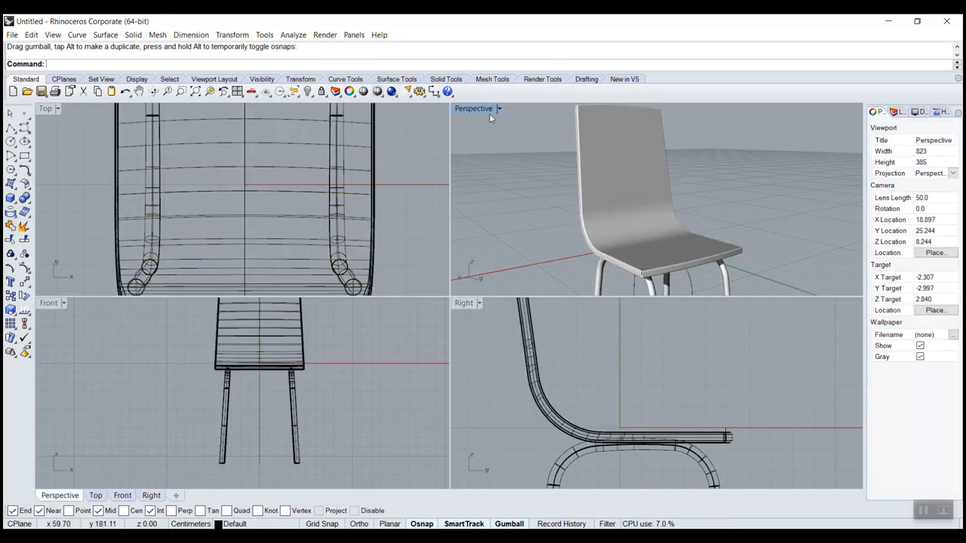
double_click(473, 108)
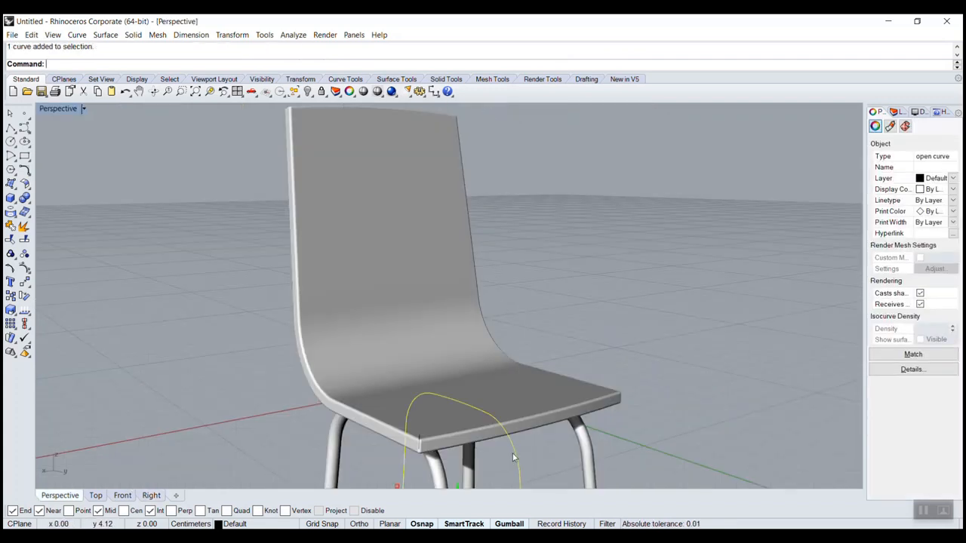